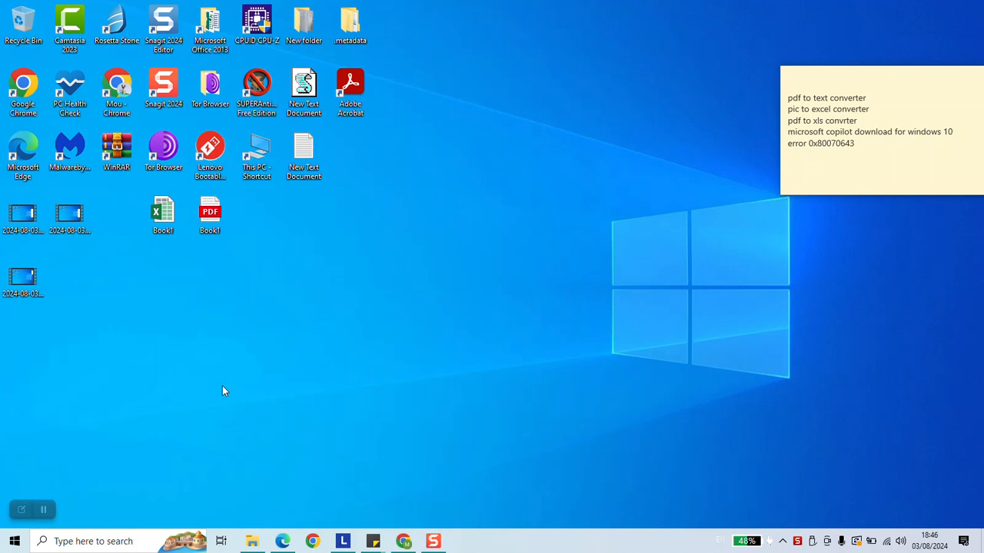
mouse_move(83, 478)
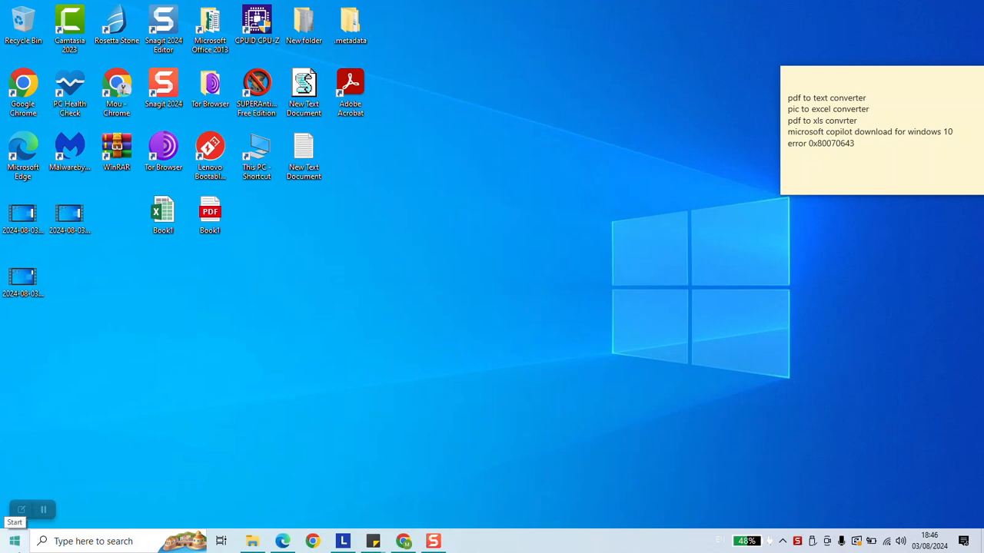
Open Windows Settings from the Start menu
left_click(14, 541)
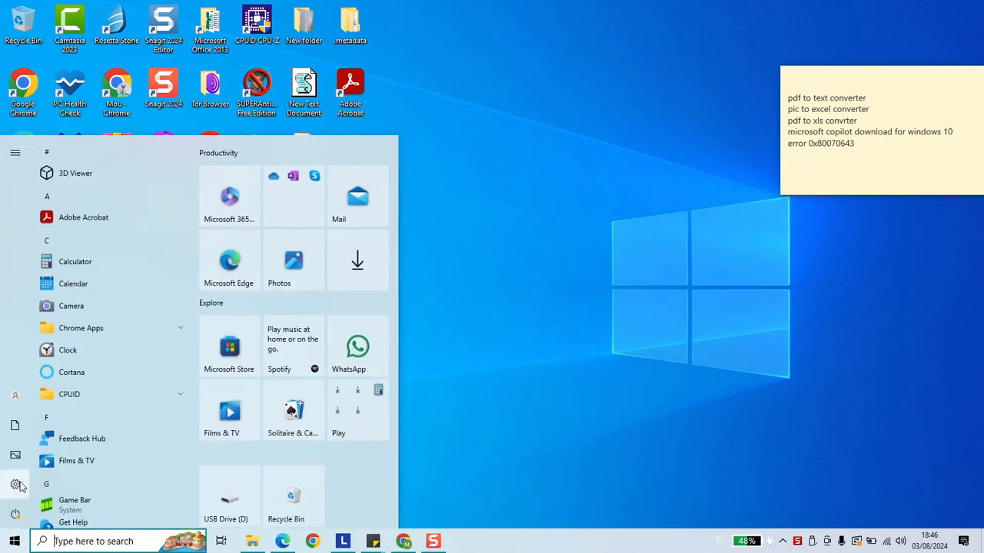
left_click(16, 484)
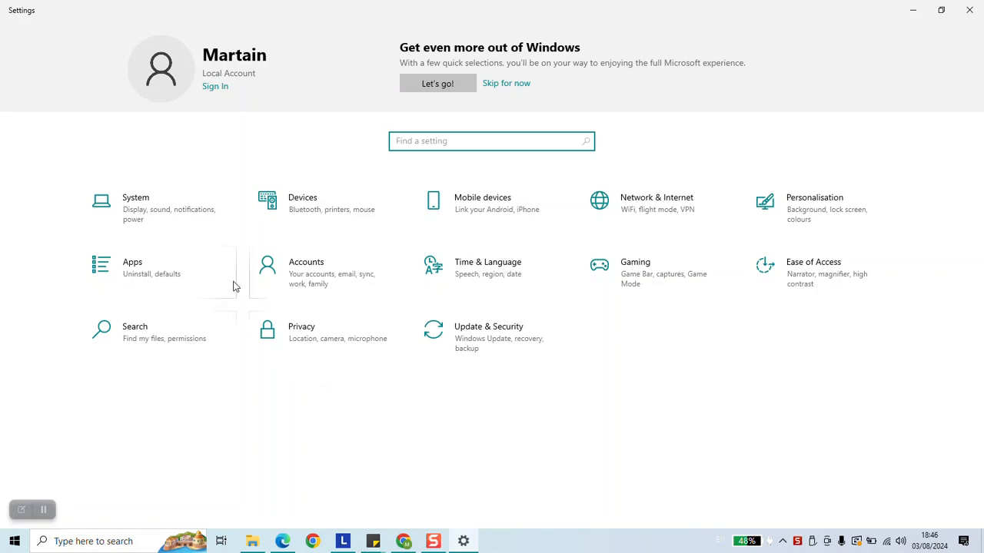
mouse_move(491, 337)
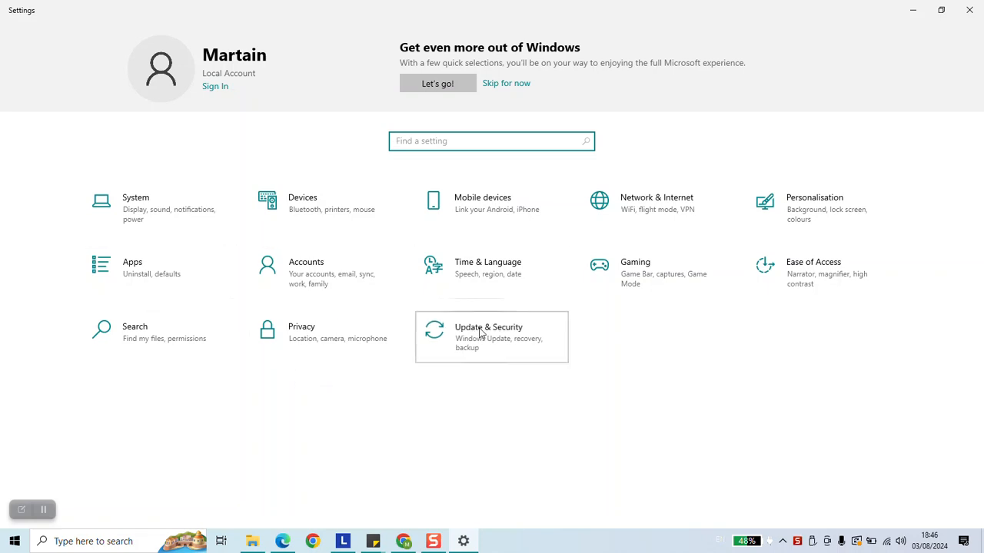
Open the Update & Security section to view Windows Update
left_click(488, 337)
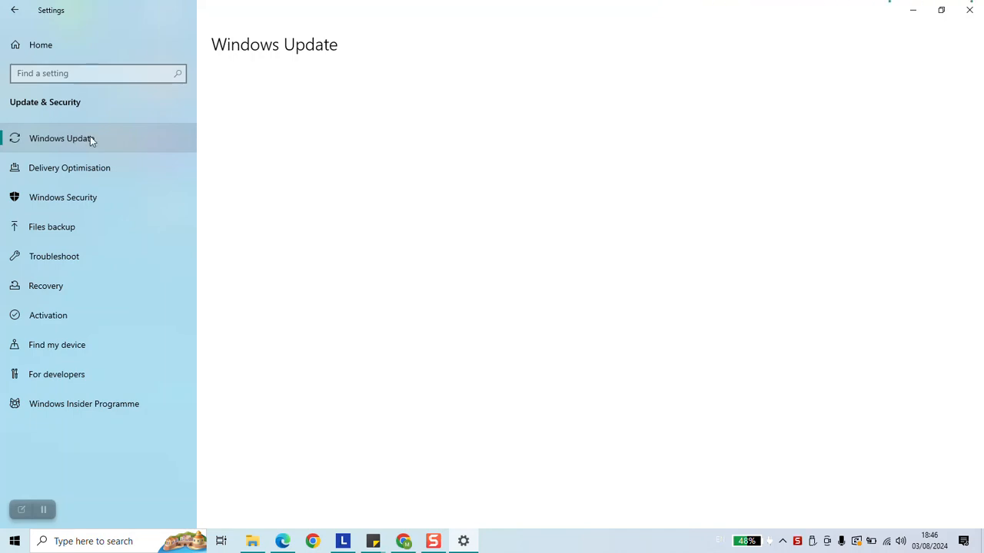
mouse_move(420, 337)
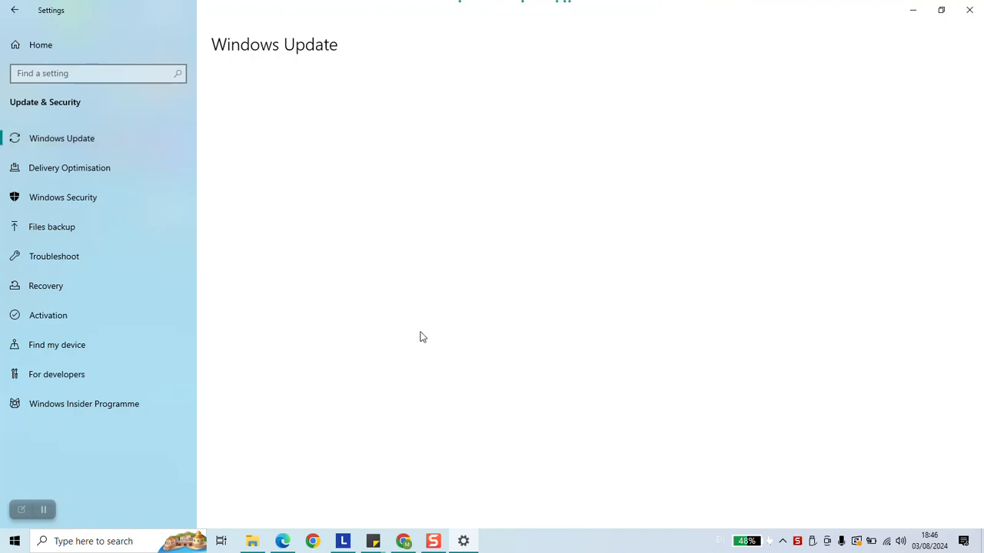
mouse_move(683, 10)
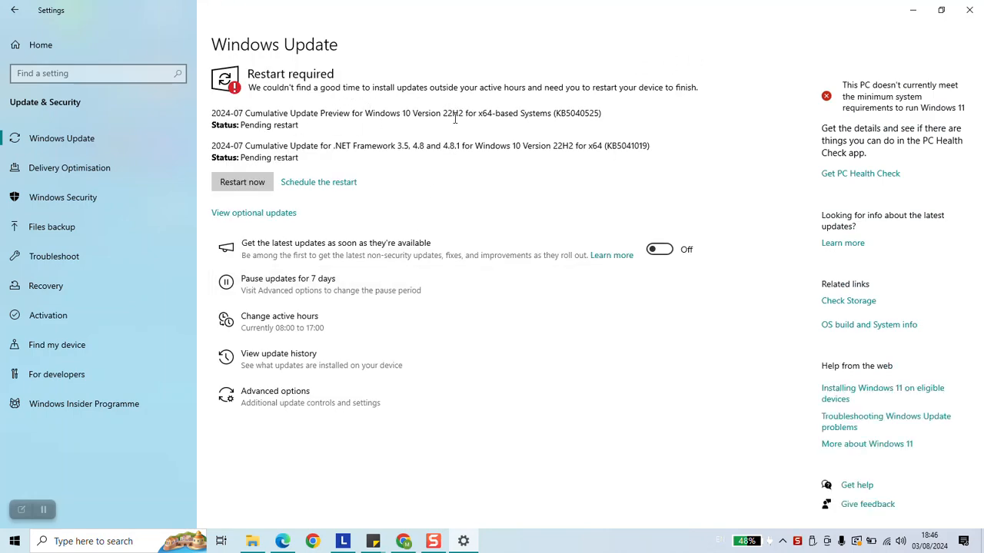
mouse_move(358, 181)
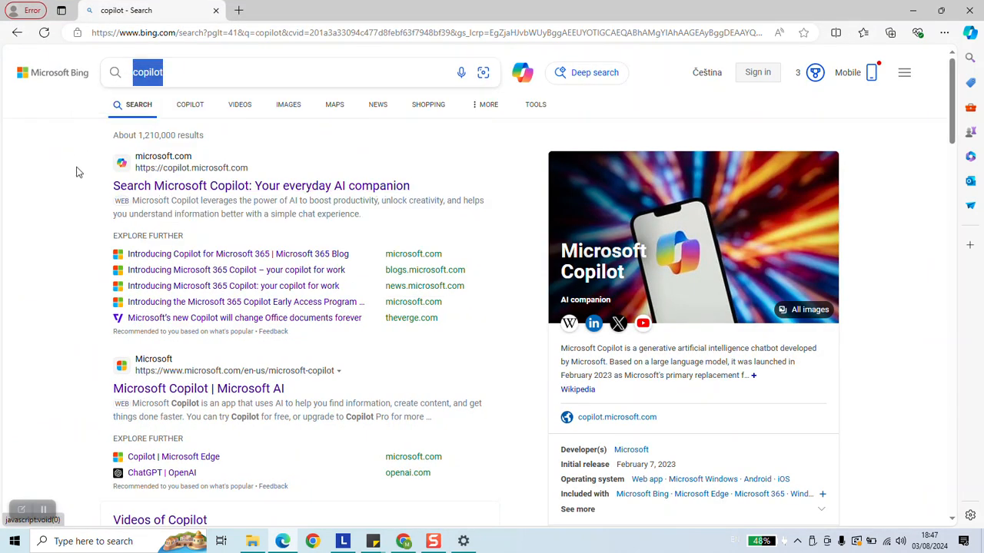
mouse_move(163, 181)
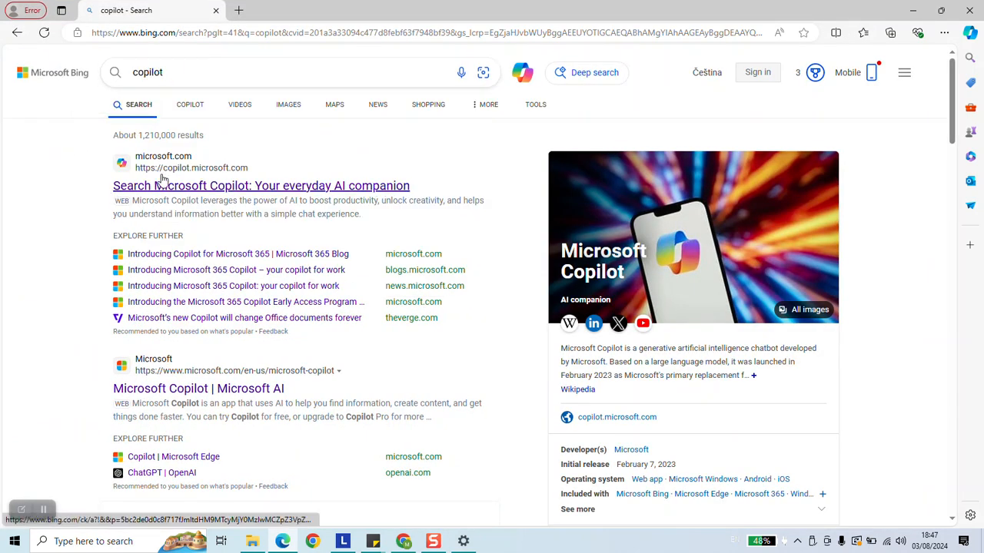
mouse_move(227, 176)
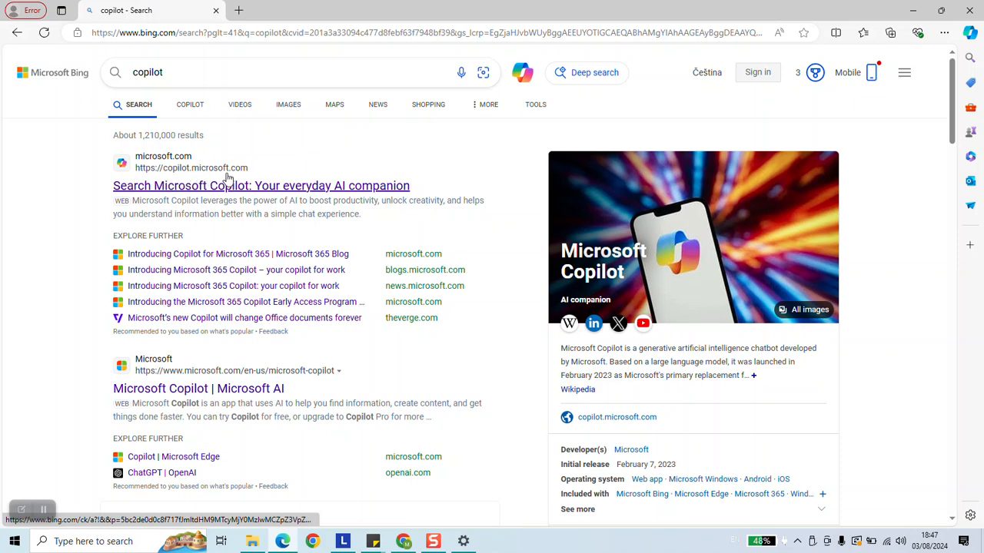
mouse_move(239, 185)
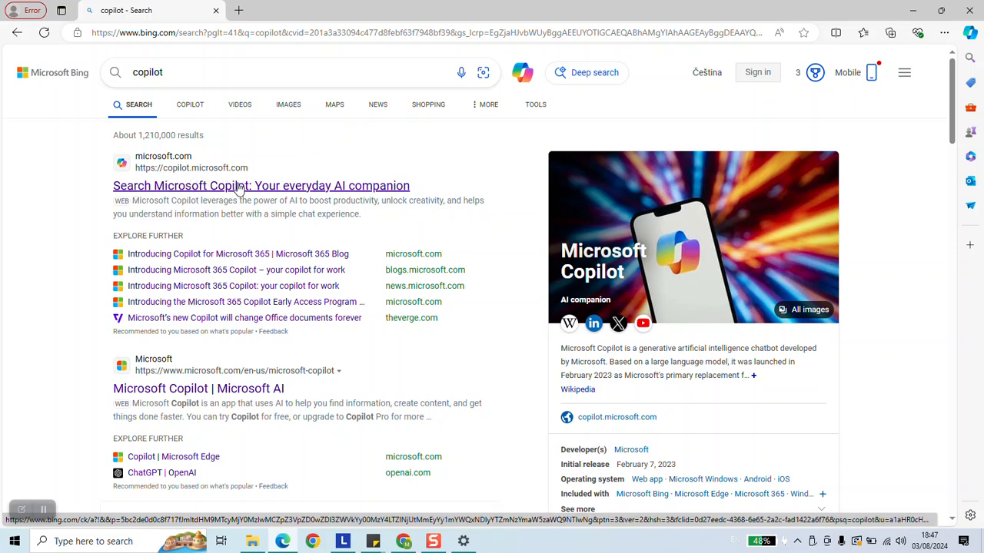
mouse_move(394, 190)
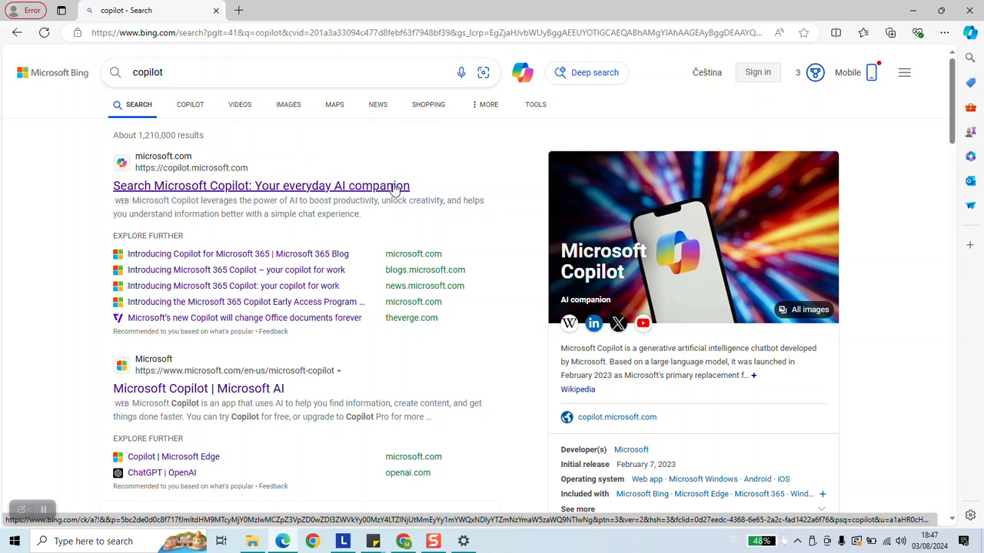
Open copilot.microsoft.com and install the site as an Edge app
left_click(261, 185)
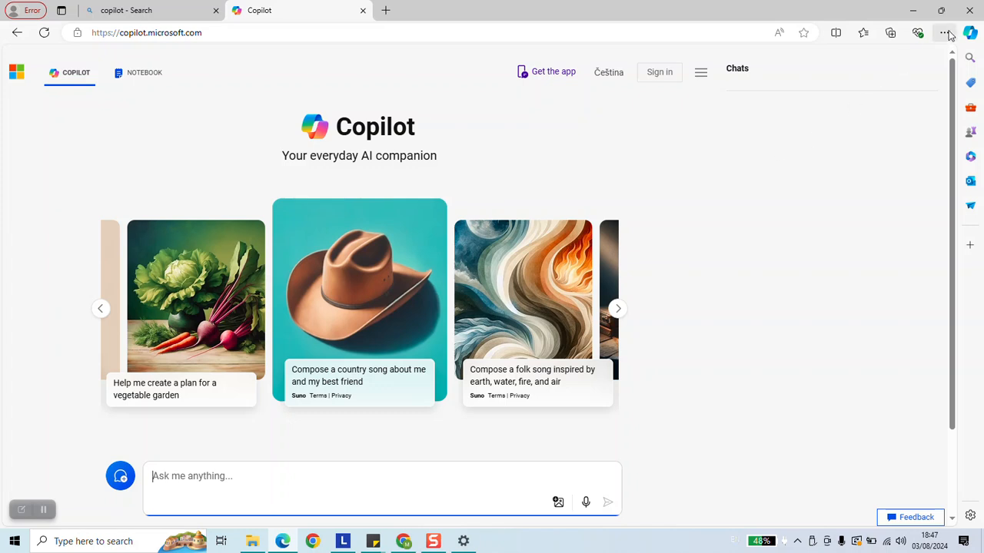
left_click(946, 33)
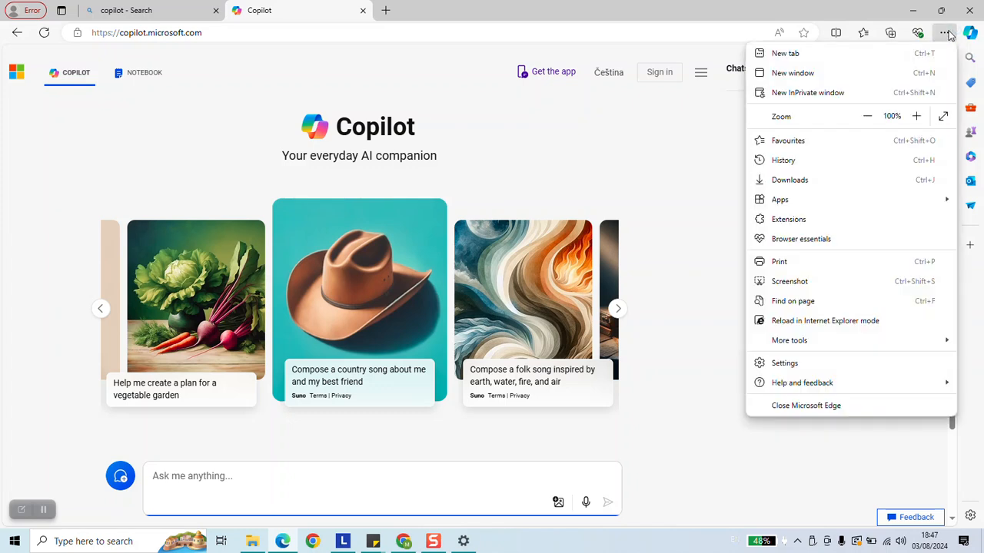
mouse_move(780, 199)
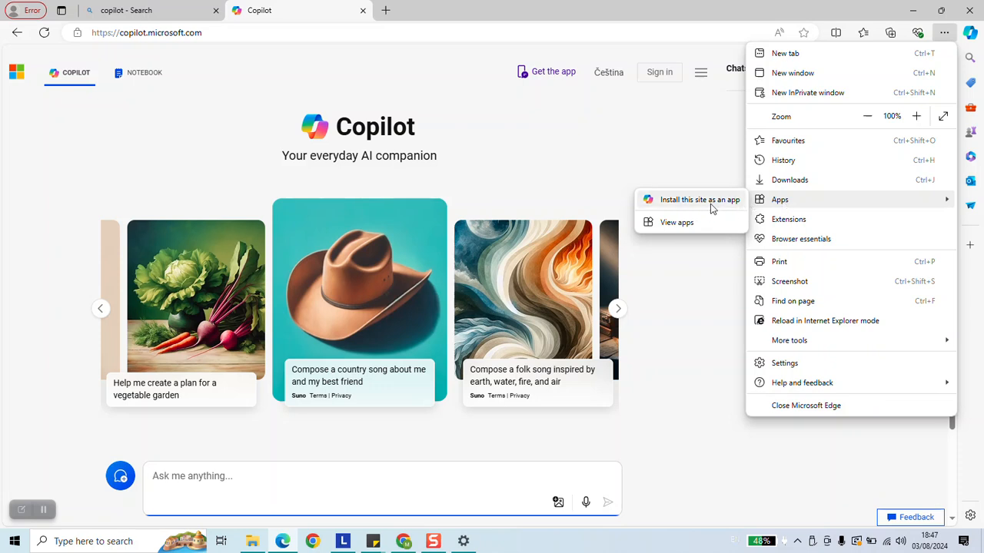
left_click(700, 199)
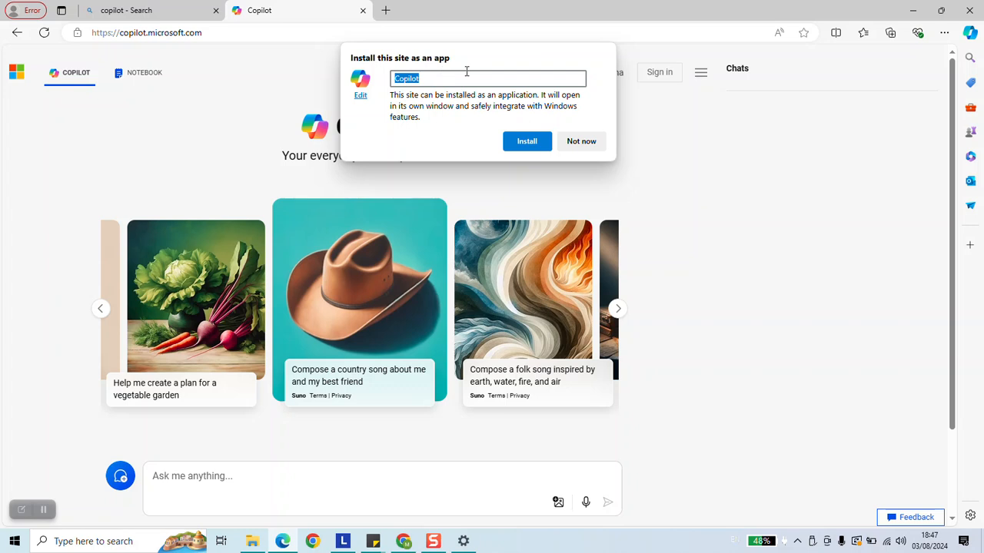
left_click(526, 141)
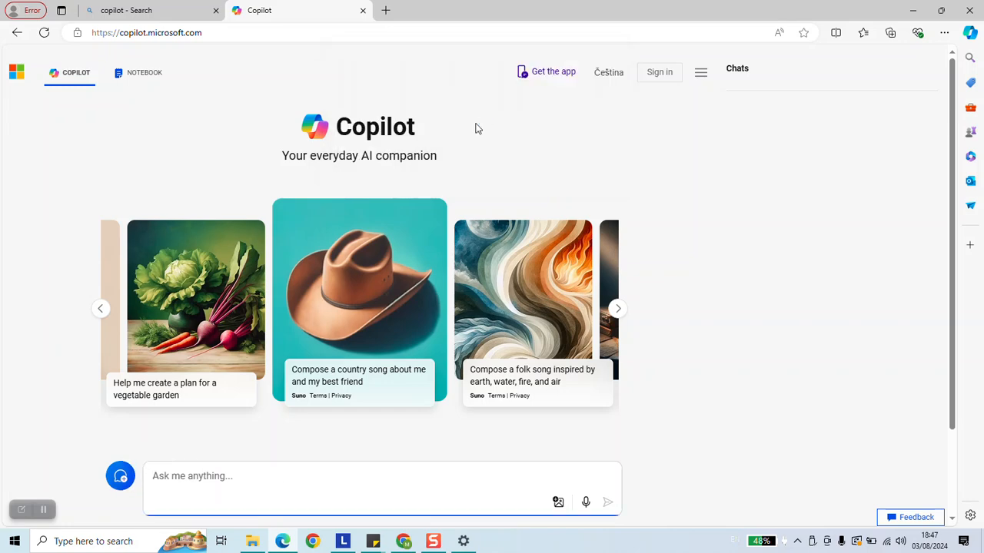
Tick Create Desktop shortcut alongside taskbar and Start pinning in the App installed prompt
left_click(552, 70)
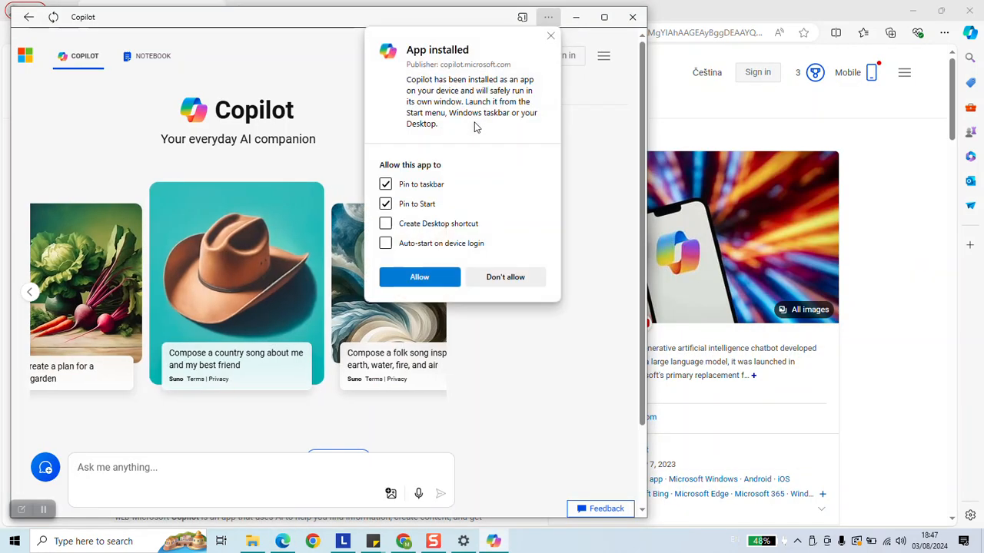
mouse_move(182, 29)
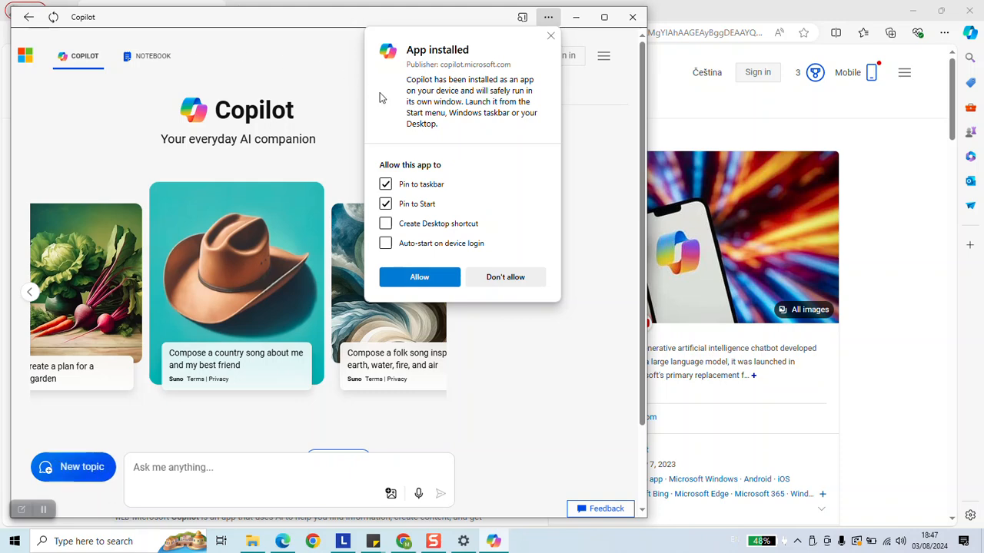
mouse_move(419, 225)
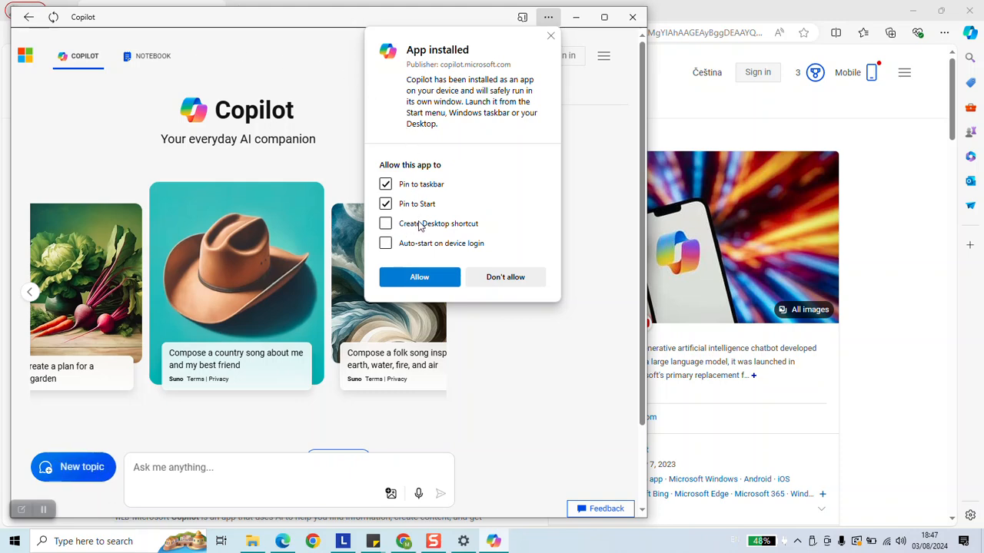
left_click(385, 223)
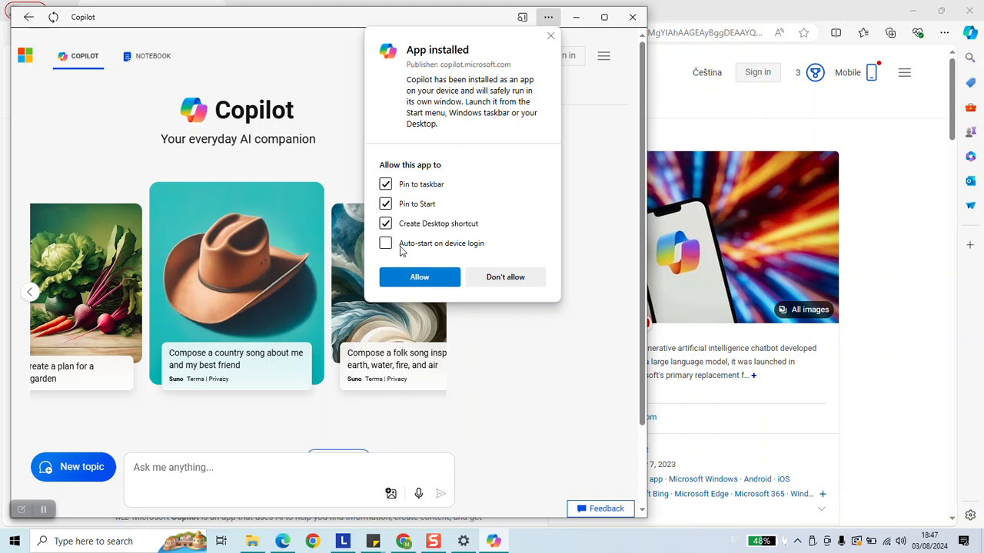
mouse_move(418, 276)
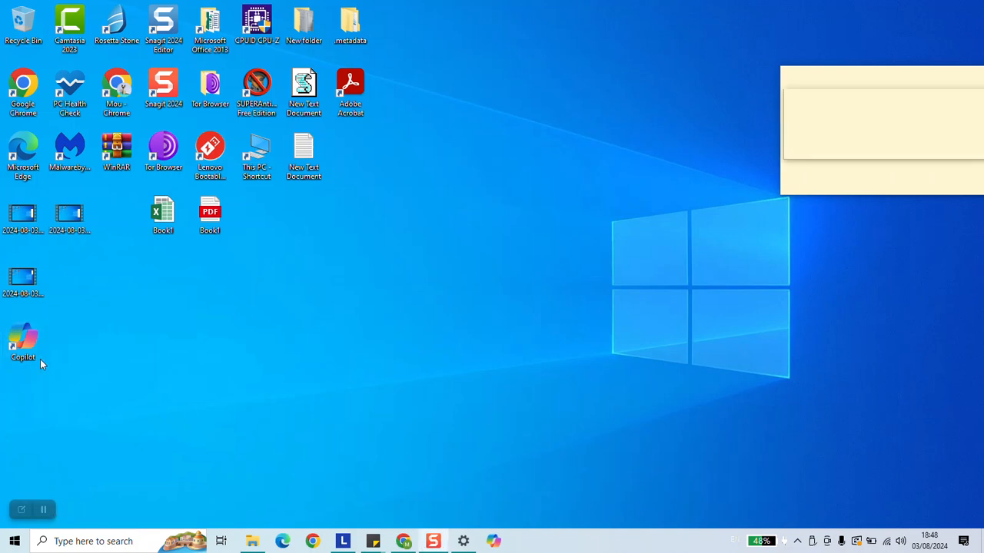
Drag the Copilot desktop icon beneath New Text Document near Book1
left_click_drag(23, 342, 289, 219)
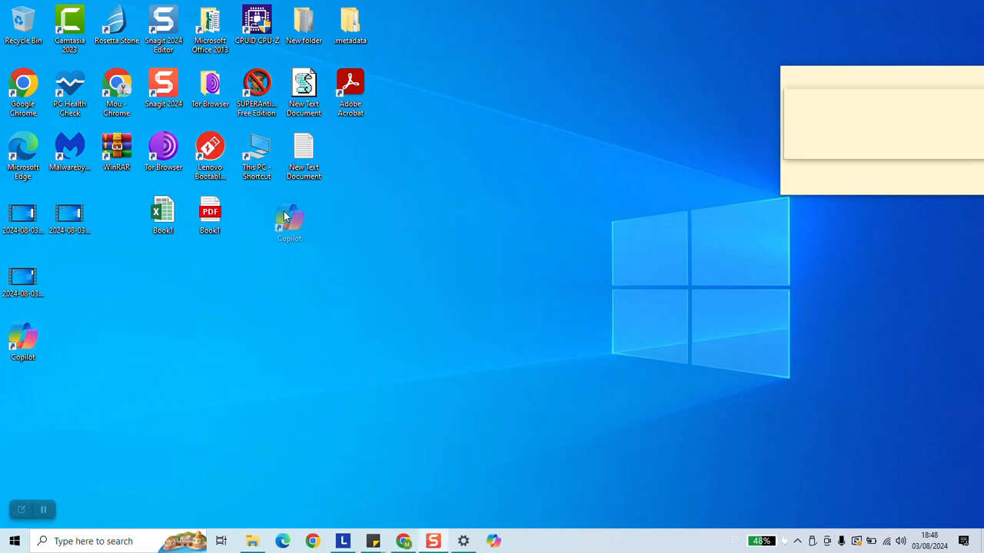
left_click_drag(23, 342, 304, 214)
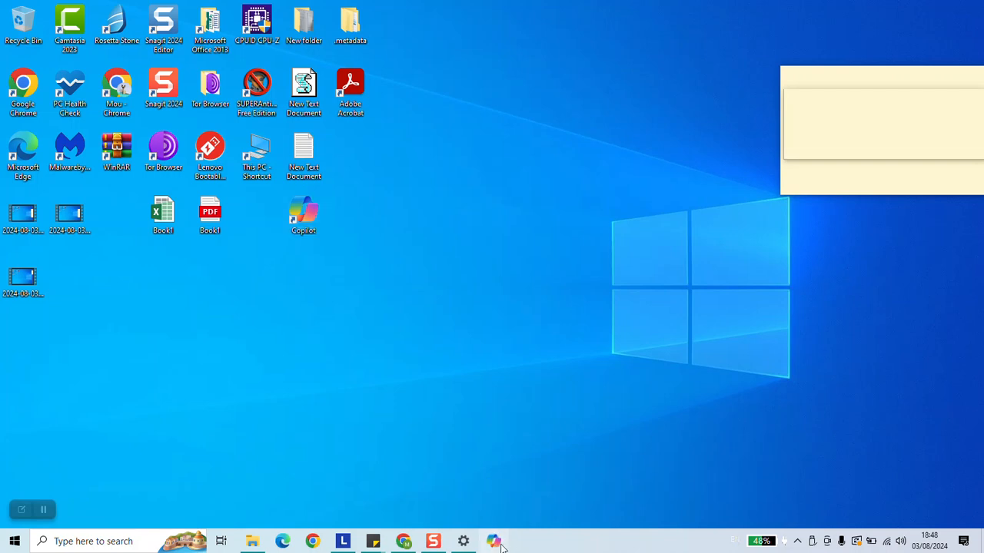
Launch Copilot from the taskbar, enlarge its window, and focus the Ask me anything box
left_click(493, 541)
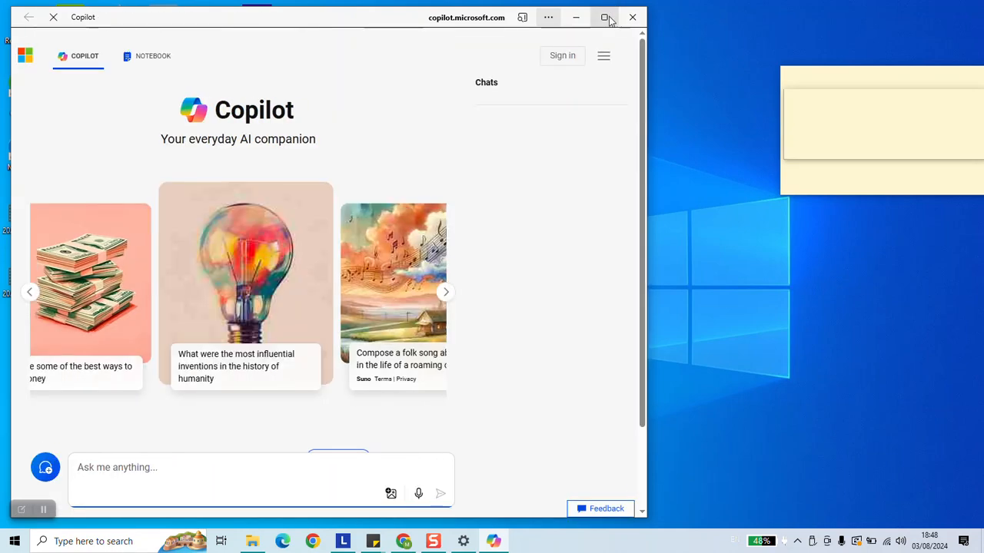
left_click(605, 17)
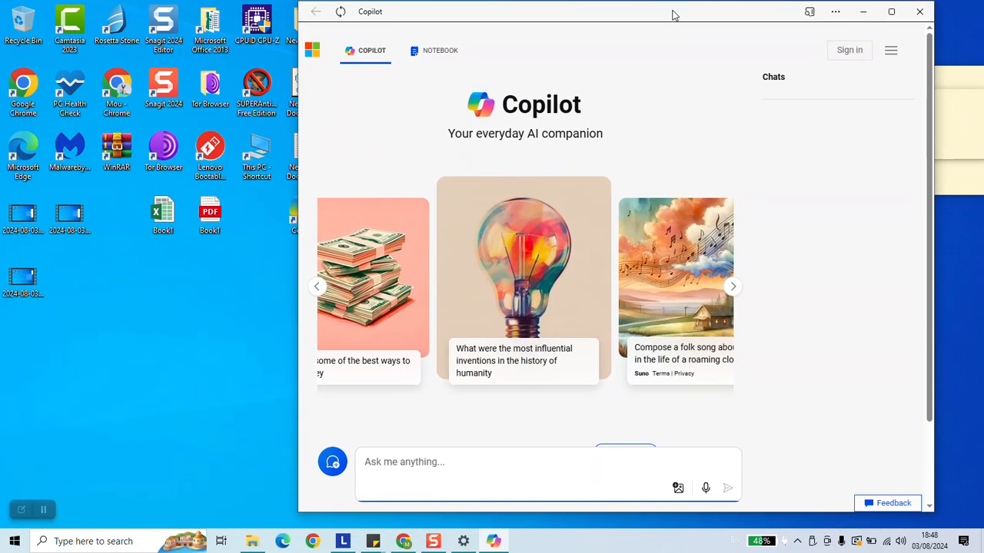
left_click(848, 50)
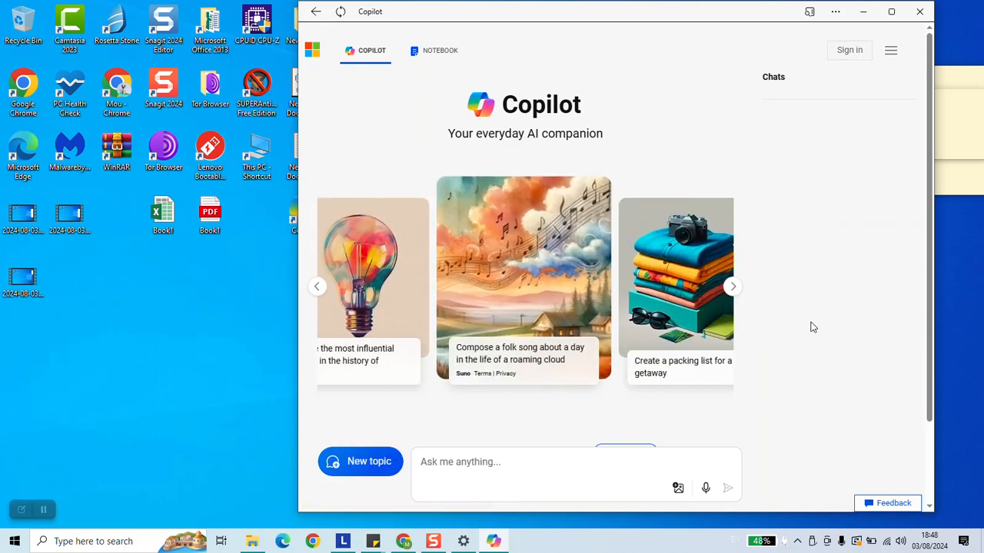
left_click(538, 462)
type("how to")
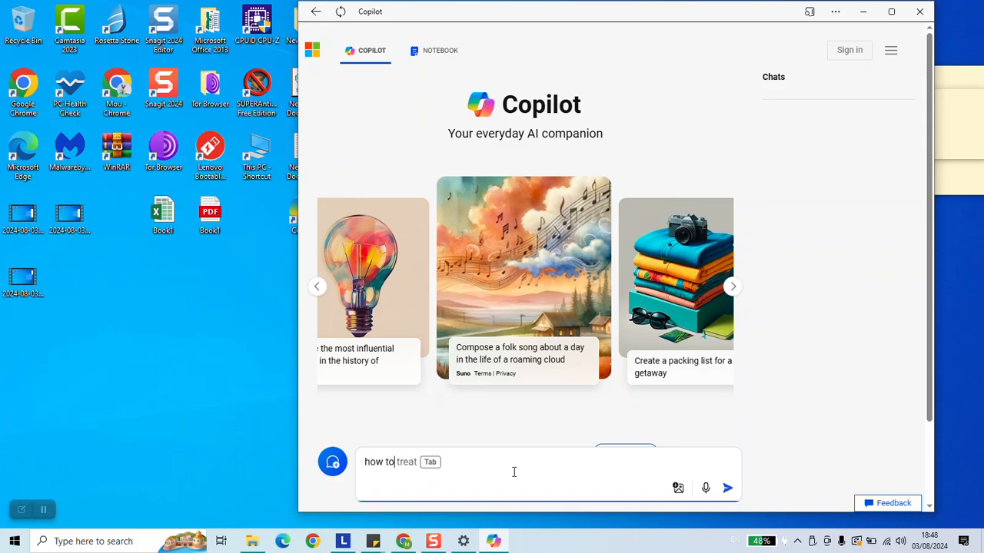
Send the question 'how to be a youtuber' to Copilot
type("be a youtuber")
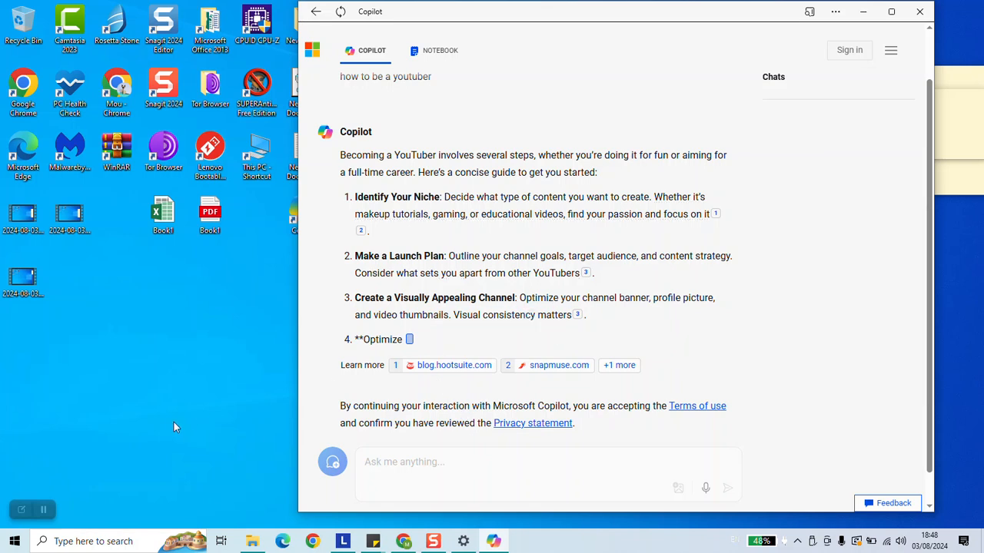
mouse_move(226, 368)
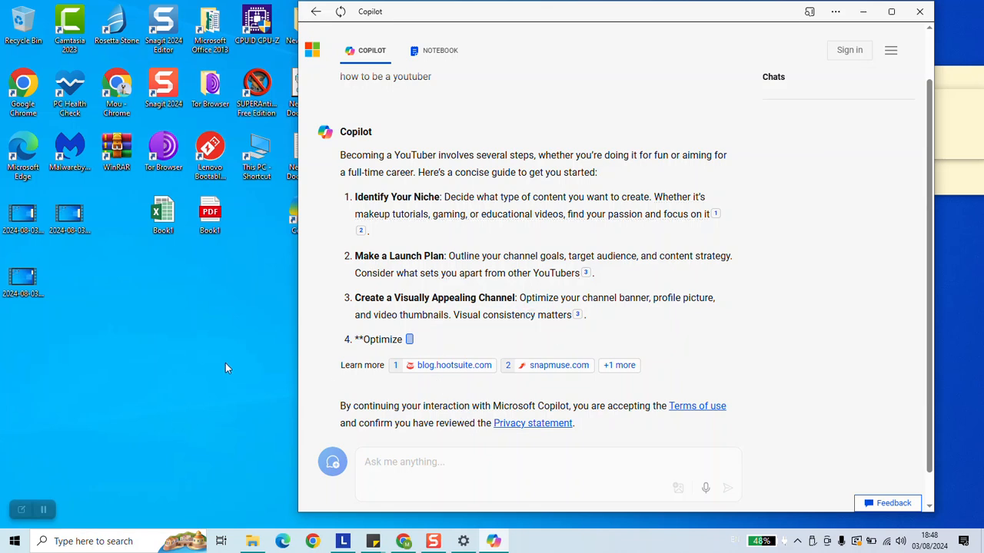